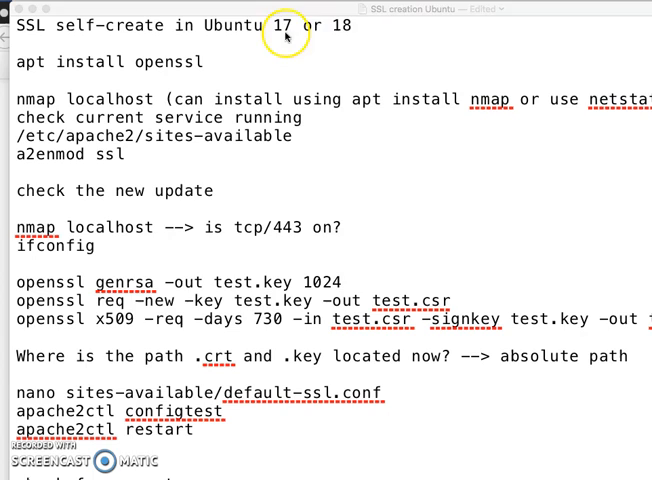
Clear the terminal and abandon a half-typed apt install openssl command.
{"action": "left_click_drag", "start_coordinate": [268, 24], "coordinate": [350, 24]}
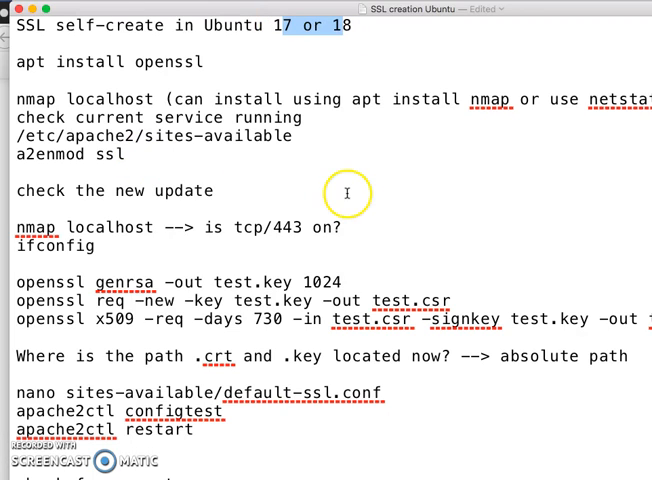
{"action": "mouse_move", "coordinate": [134, 144]}
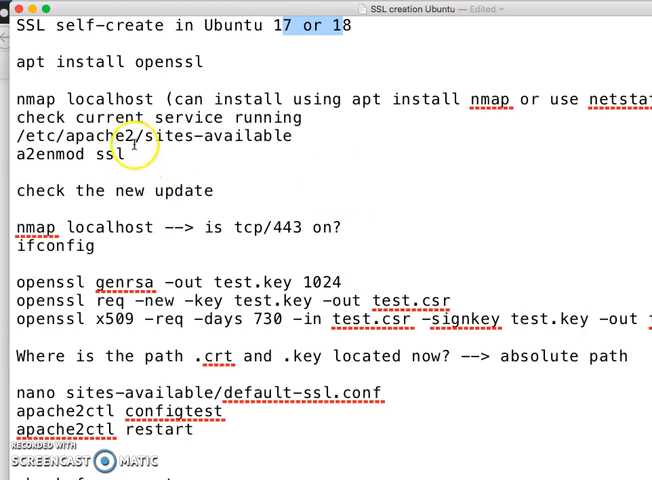
{"action": "mouse_move", "coordinate": [234, 302]}
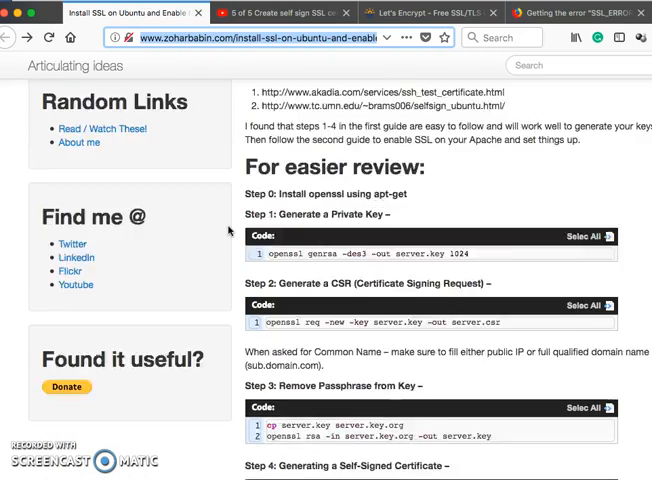
{"action": "scroll", "scroll_direction": "down", "scroll_amount": 3}
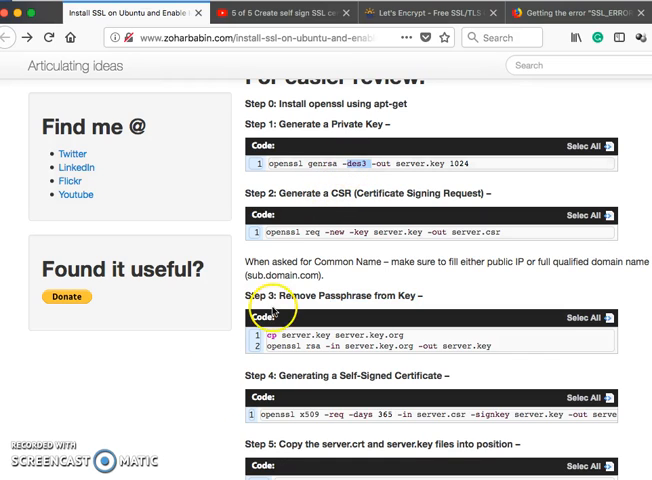
{"action": "mouse_move", "coordinate": [222, 416]}
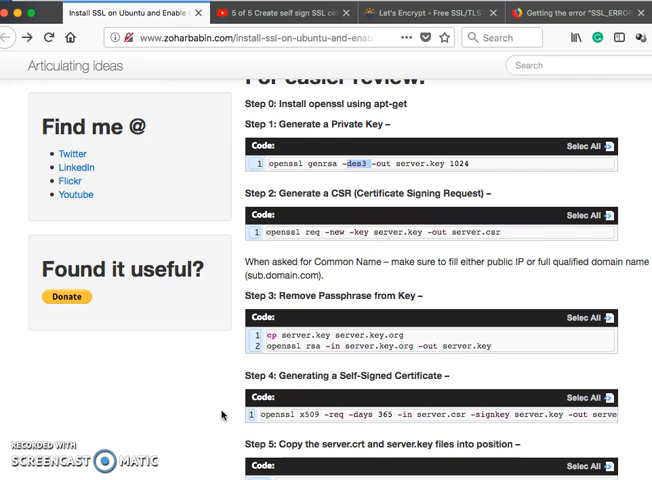
{"action": "scroll", "scroll_direction": "down", "scroll_amount": 3}
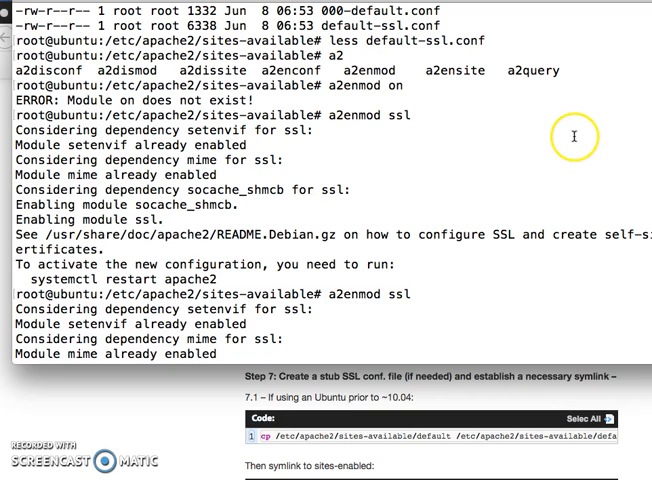
{"action": "mouse_move", "coordinate": [574, 136]}
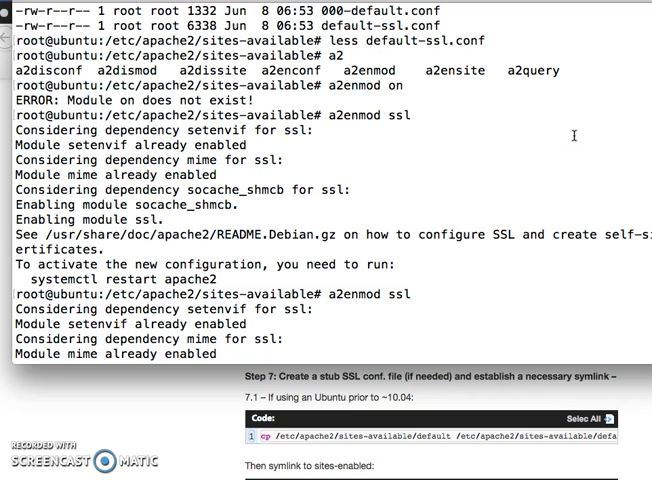
{"action": "mouse_move", "coordinate": [410, 114]}
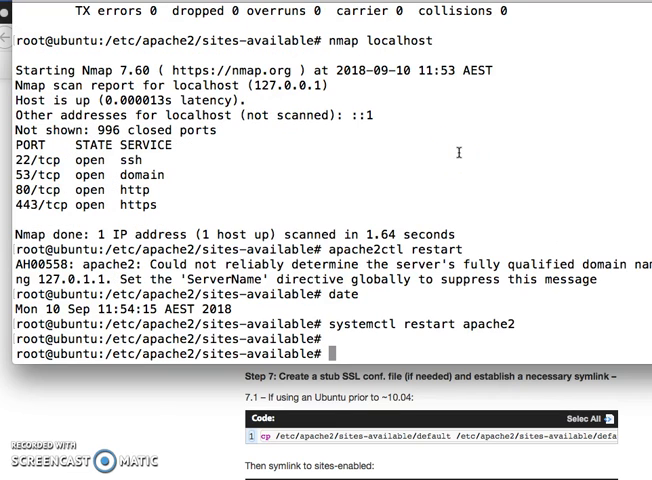
{"action": "type", "text": "clear"}
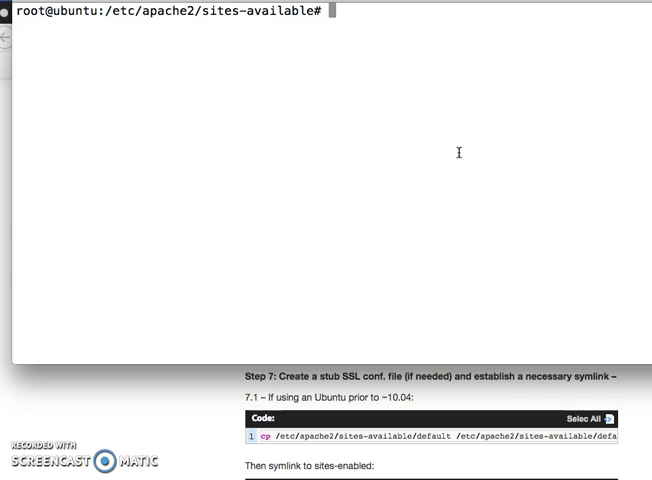
{"action": "type", "text": "apt ins"}
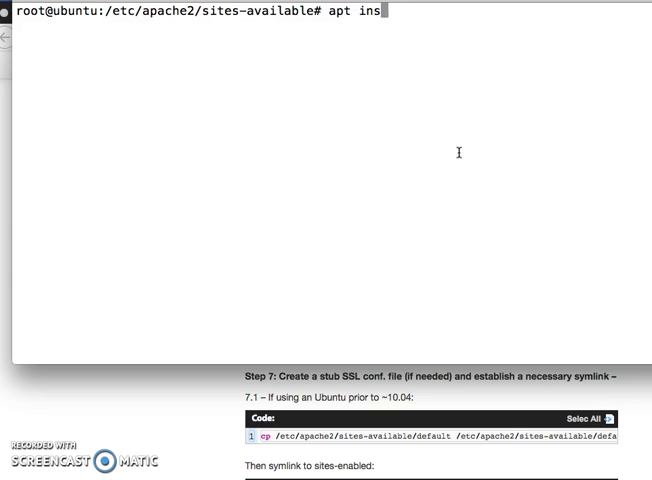
{"action": "type", "text": "tall opens"}
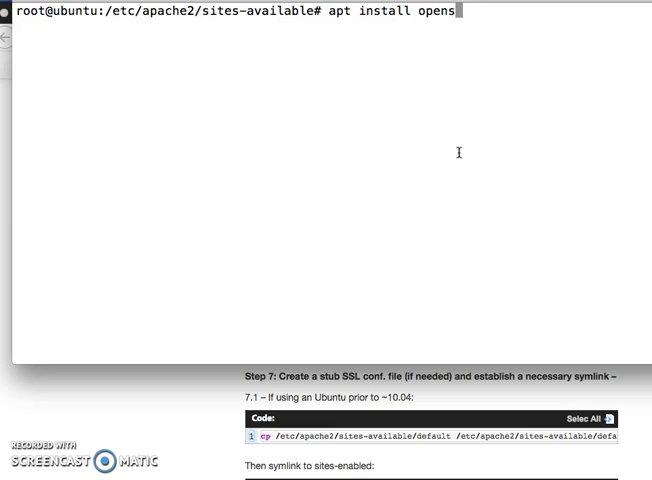
{"action": "key", "text": "BackSpace"}
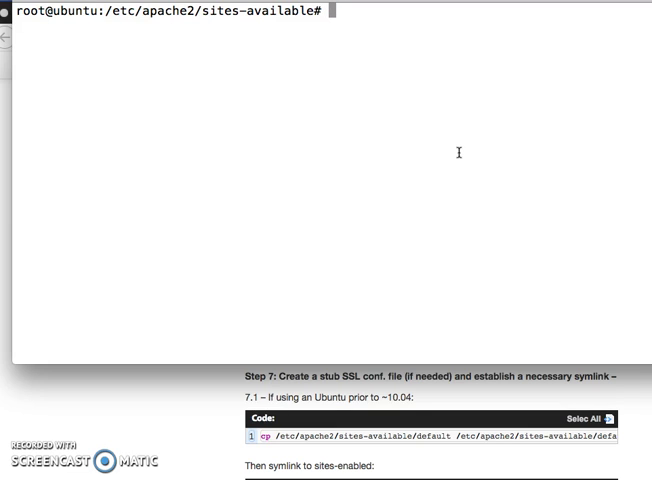
Enable Apache's ssl module with a2enmod and restart Apache, noting the server-name warning.
{"action": "type", "text": "a2e"}
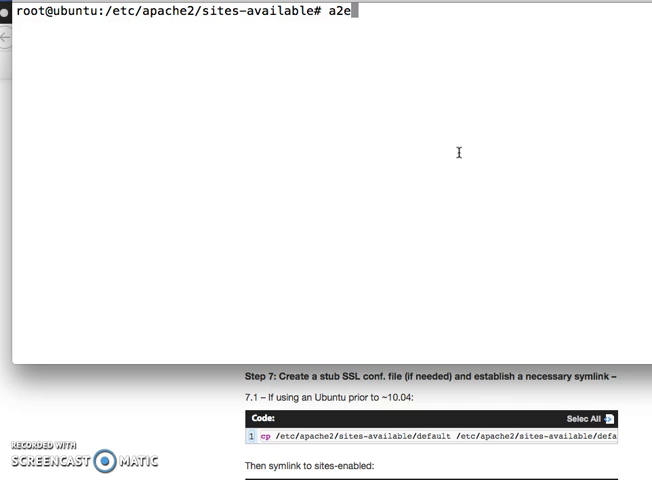
{"action": "type", "text": "nmod ssl"}
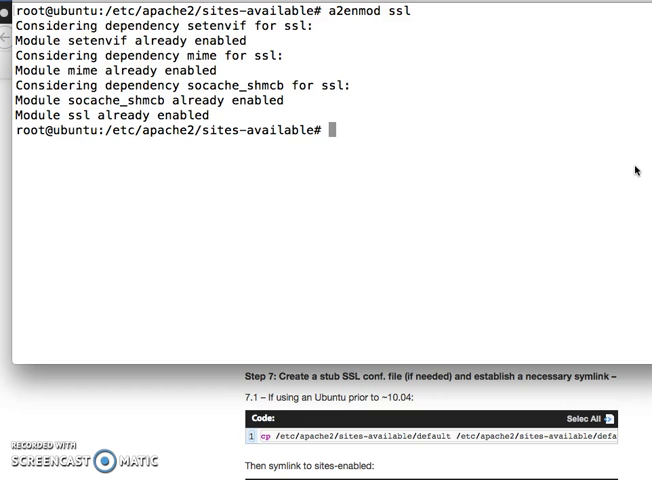
{"action": "left_click_drag", "start_coordinate": [10, 88], "coordinate": [234, 112]}
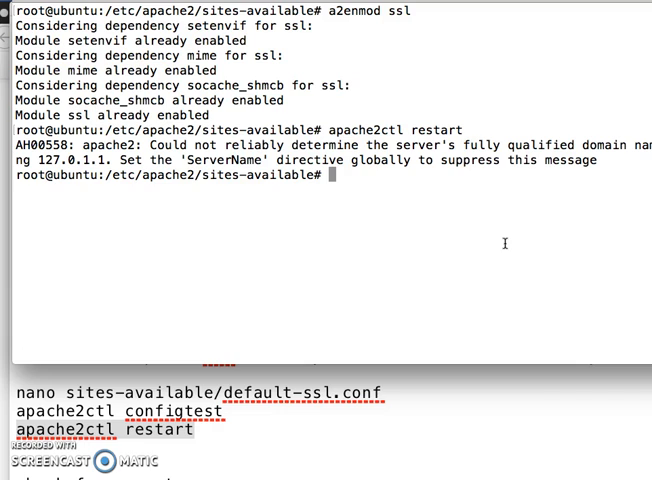
Install nmap and scan localhost to confirm ports 22, 53, 80 and 443 are open.
{"action": "type", "text": "n"}
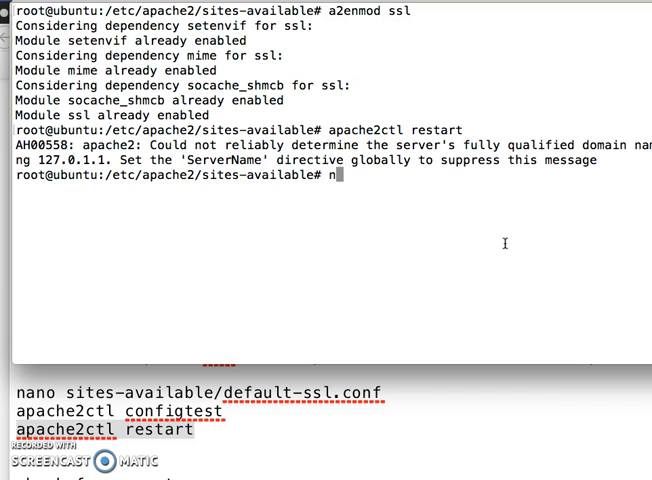
{"action": "key", "text": "BackSpace"}
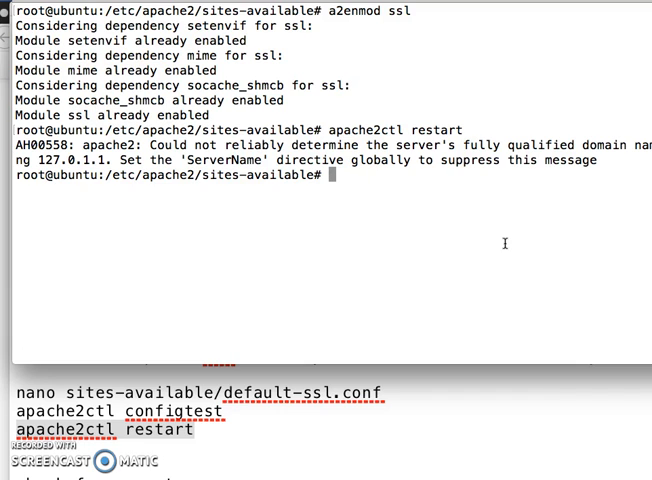
{"action": "type", "text": "nmap"}
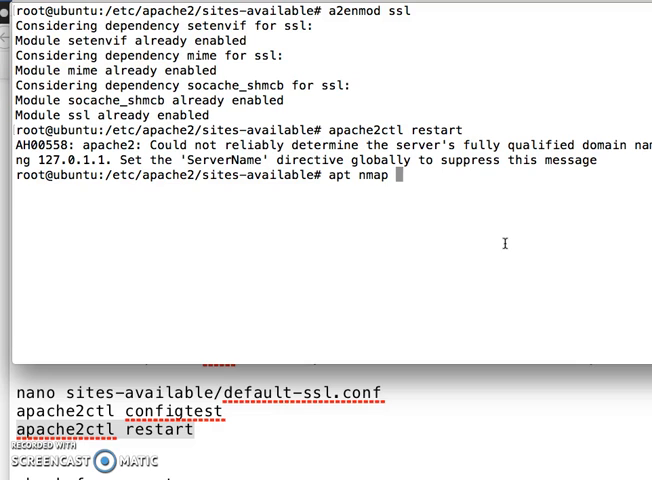
{"action": "type", "text": "install"}
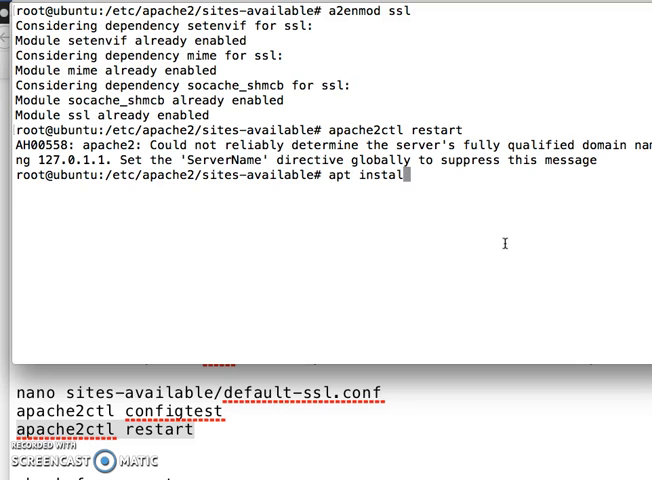
{"action": "type", "text": "n"}
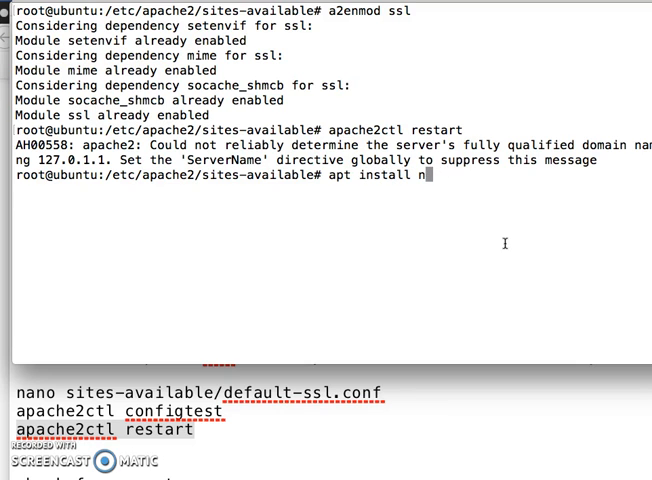
{"action": "key", "text": "Backspace"}
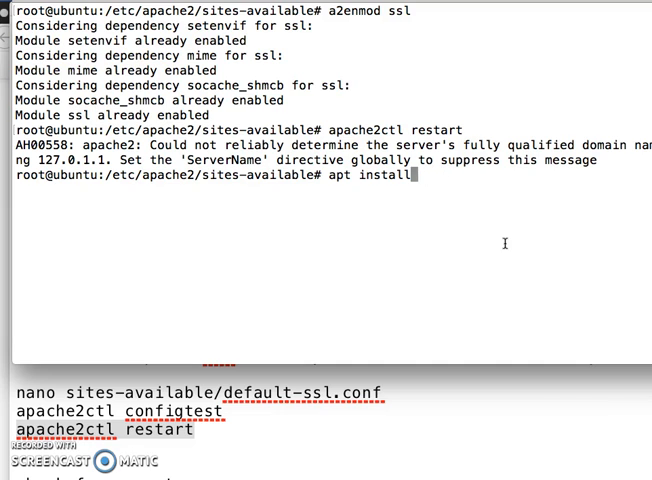
{"action": "type", "text": "na"}
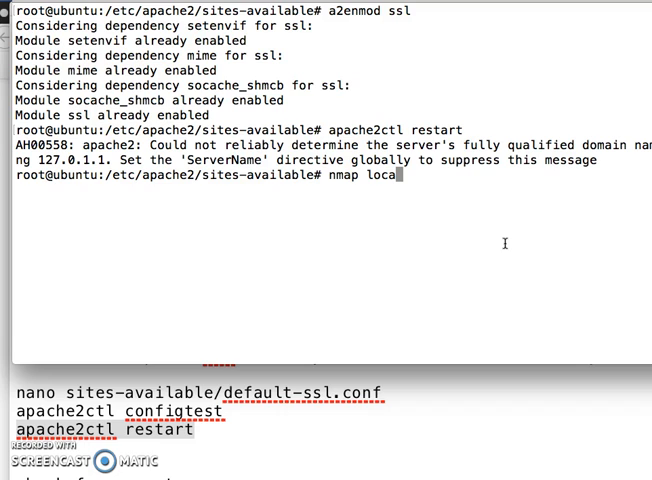
{"action": "type", "text": "lhost"}
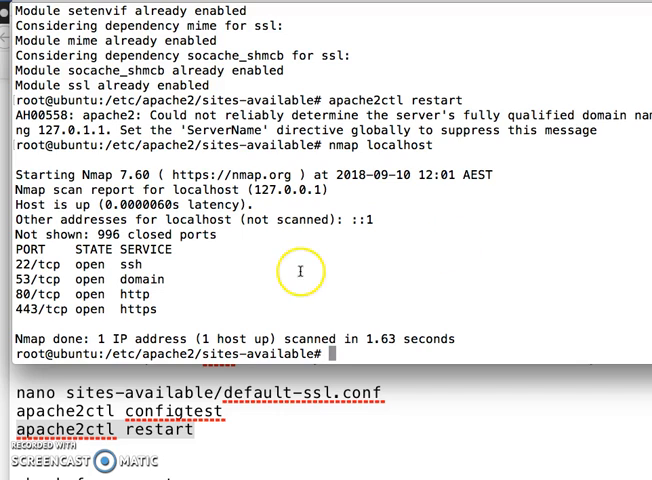
{"action": "mouse_move", "coordinate": [264, 288]}
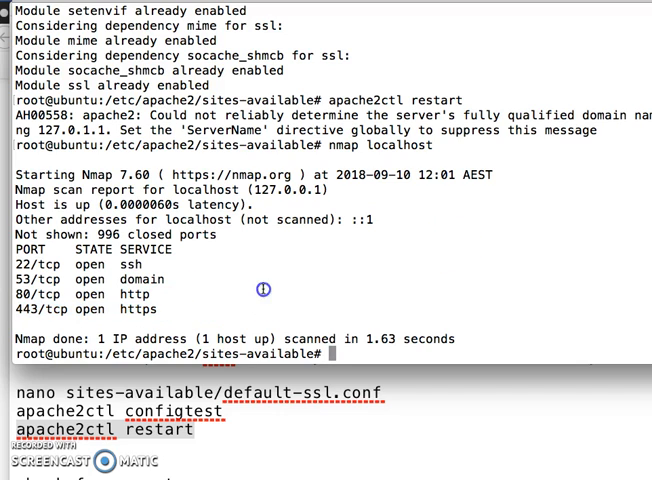
{"action": "mouse_move", "coordinate": [392, 276]}
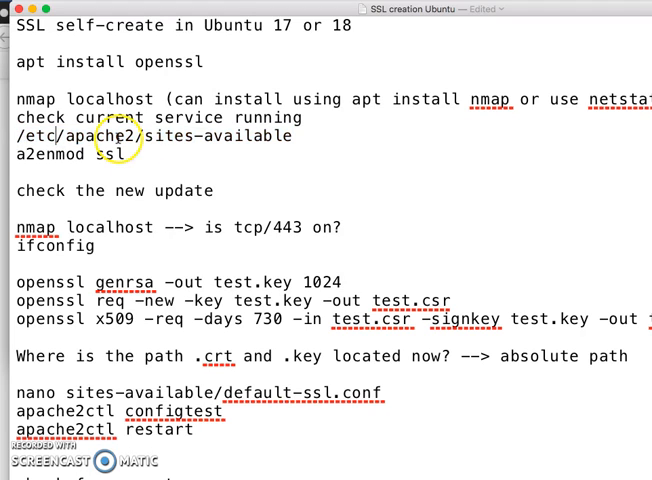
Change into /etc/apache2/sites-available and list 000-default.conf and default-ssl.conf.
{"action": "double_click", "coordinate": [220, 136]}
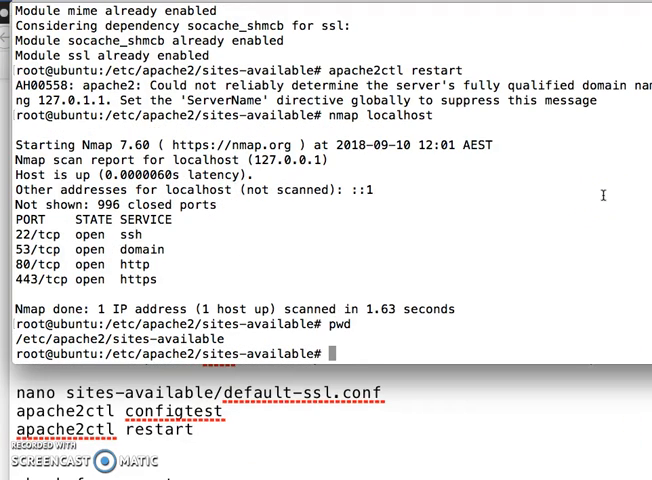
{"action": "type", "text": "cd"}
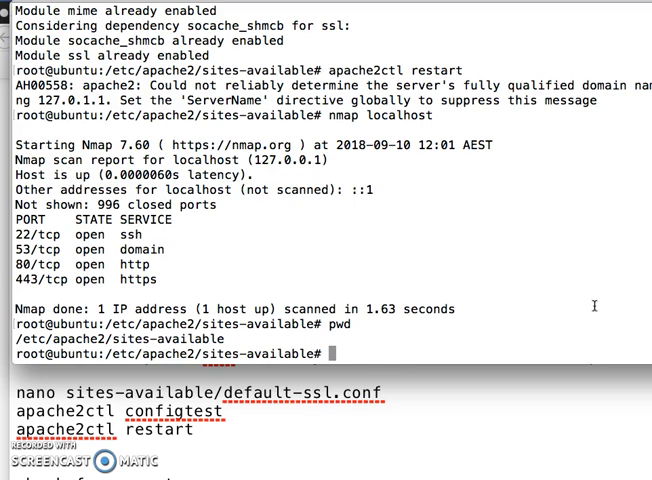
{"action": "type", "text": "ls -l"}
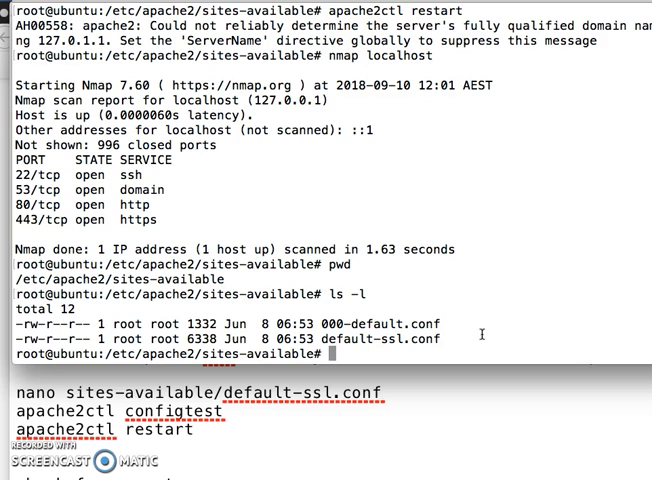
{"action": "mouse_move", "coordinate": [466, 308]}
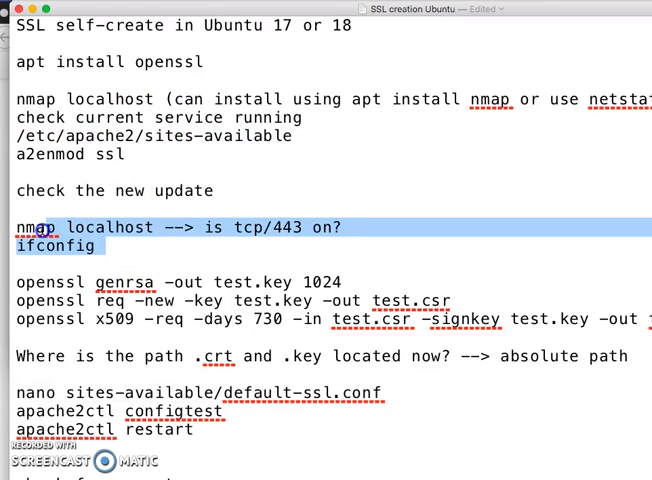
Run 'openssl genrsa -out test.key 1024' copied from the notes to create the private key.
{"action": "left_click", "coordinate": [320, 282]}
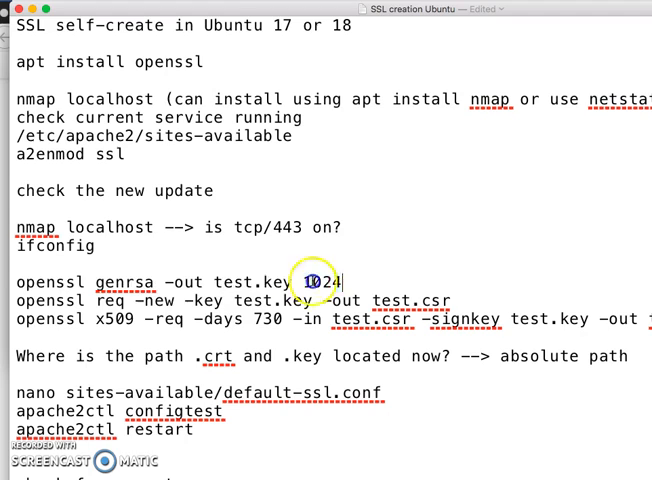
{"action": "triple_click", "coordinate": [170, 284]}
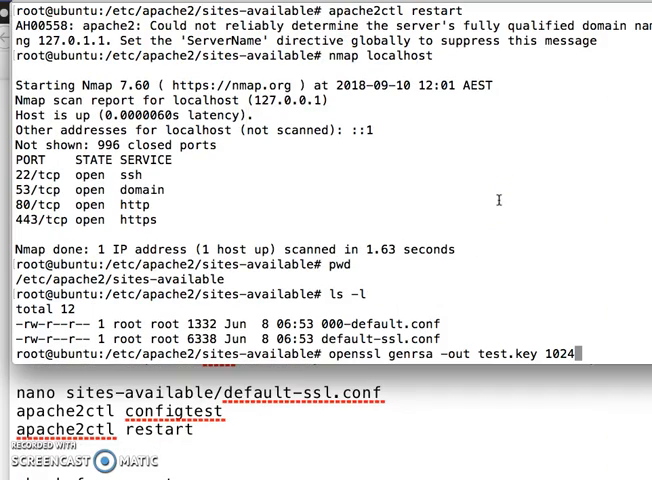
{"action": "key", "text": "Return"}
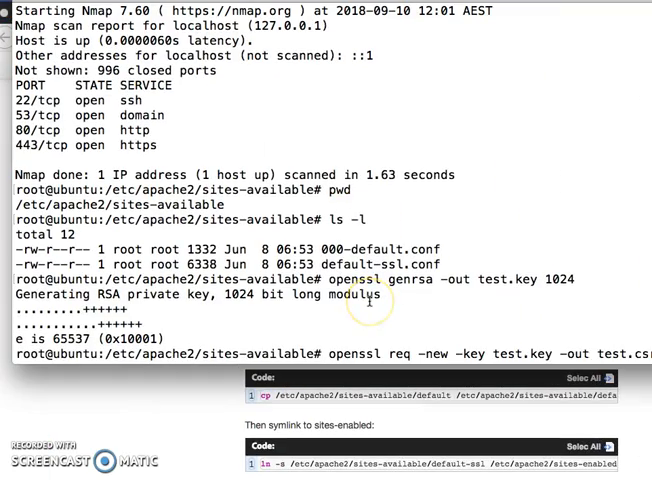
{"action": "mouse_move", "coordinate": [406, 304]}
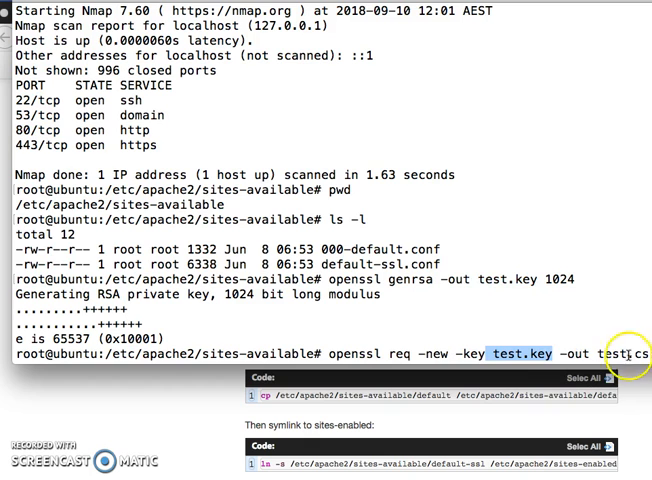
Start the openssl req for test.csr and enter AU, NSW, Sydney and Potennet.
{"action": "type", "text": "test.csr"}
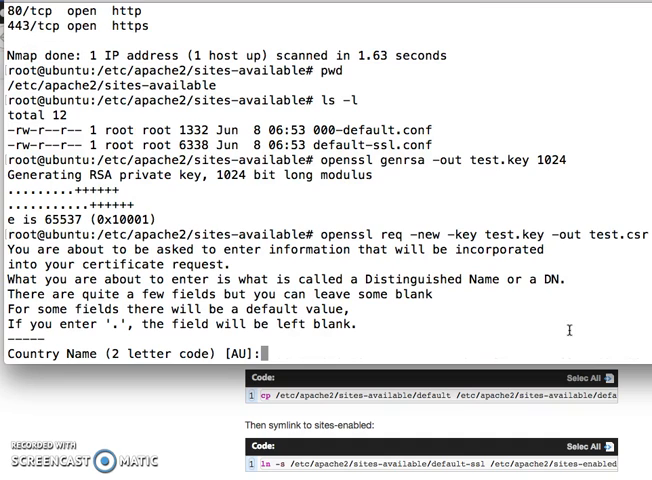
{"action": "type", "text": "AU"}
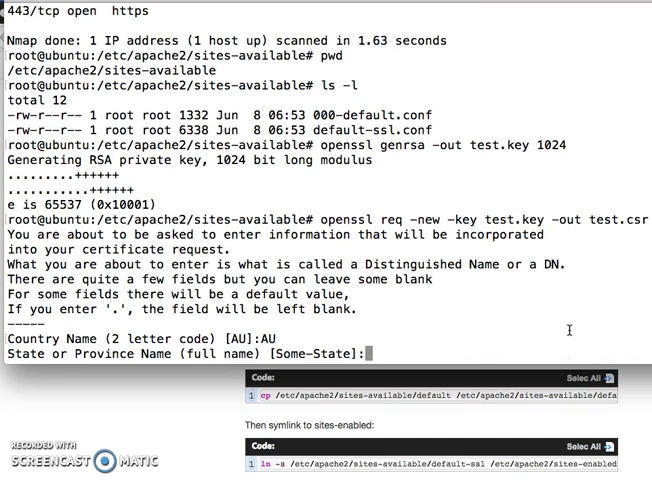
{"action": "type", "text": "NSW"}
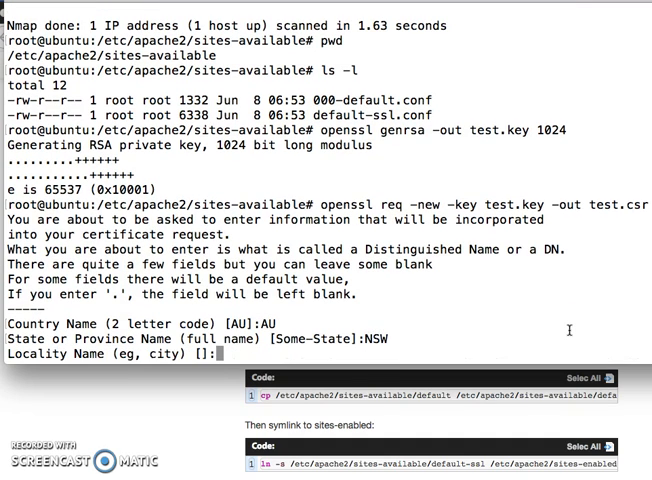
{"action": "type", "text": "Sydney"}
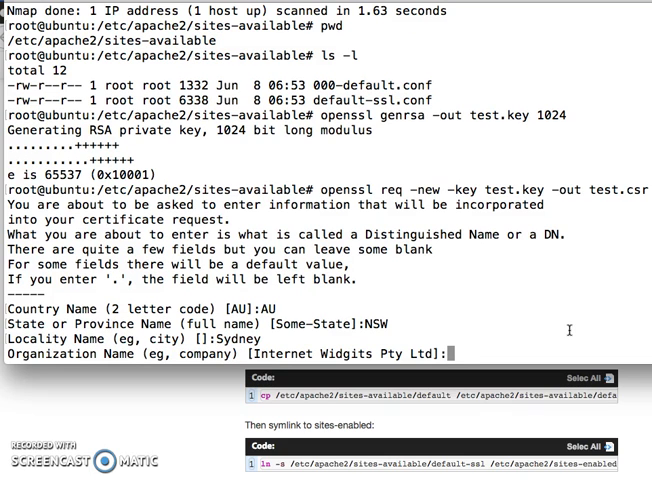
{"action": "type", "text": "Potennet"}
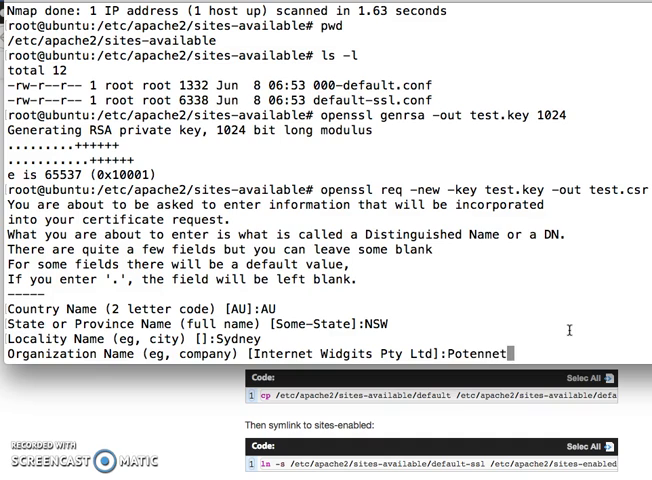
{"action": "key", "text": "Return"}
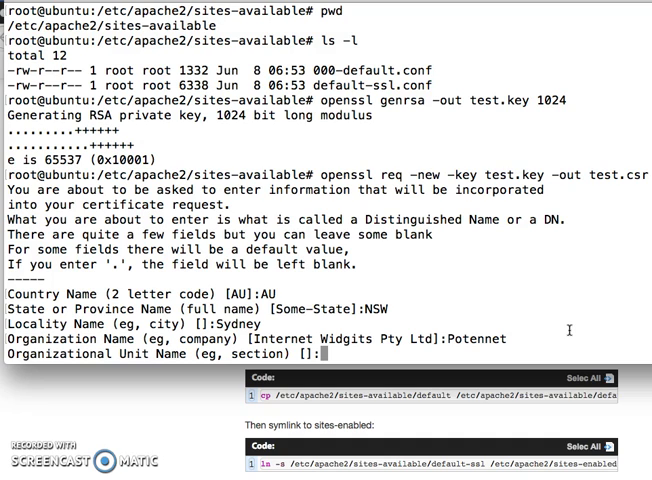
{"action": "type", "text": "TEst"}
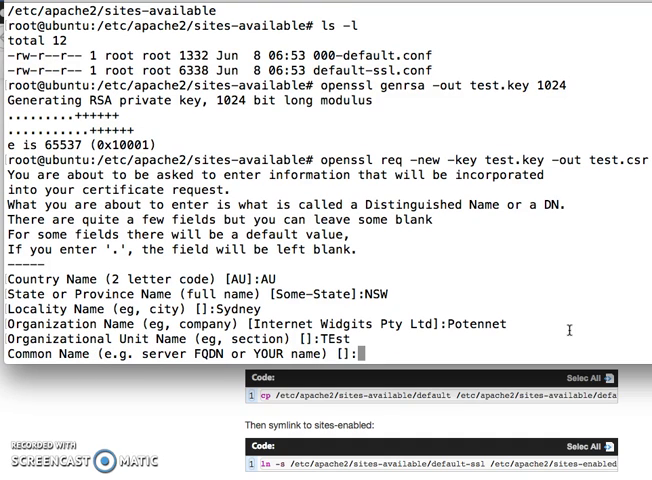
{"action": "type", "text": "www."}
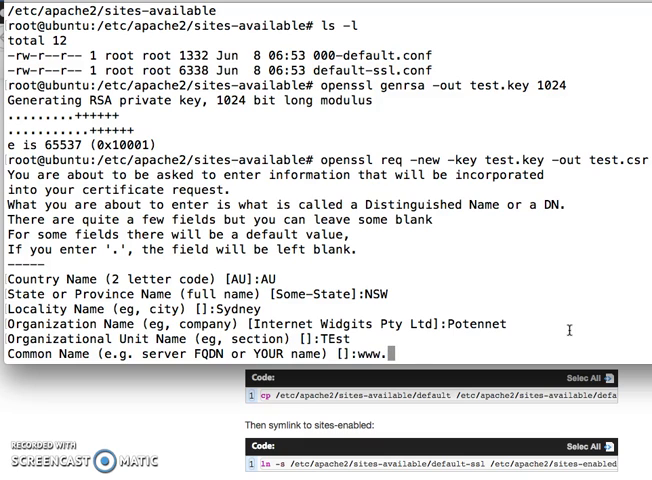
{"action": "type", "text": "test.com"}
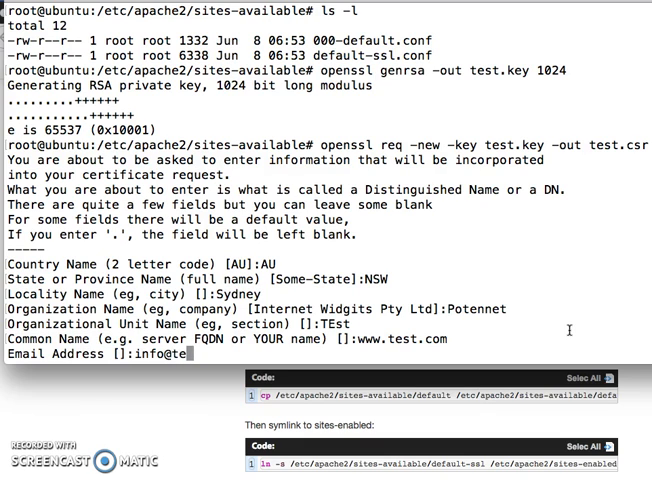
{"action": "key", "text": "Return"}
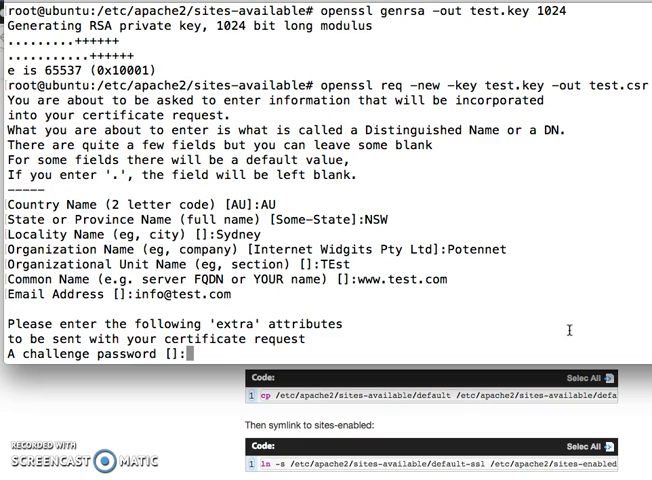
{"action": "key", "text": "Return"}
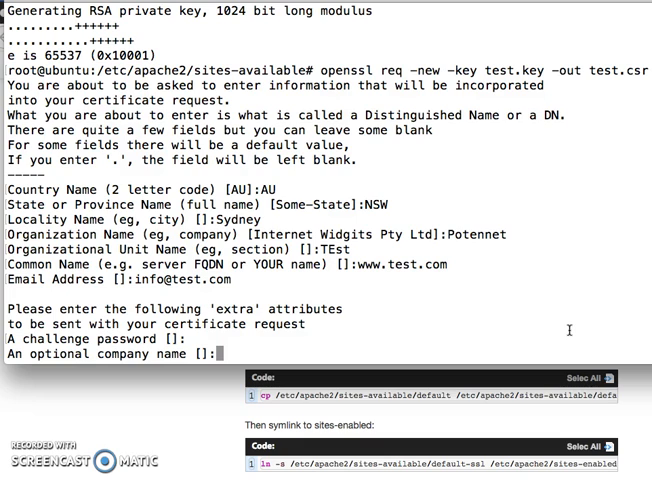
{"action": "key", "text": "Return"}
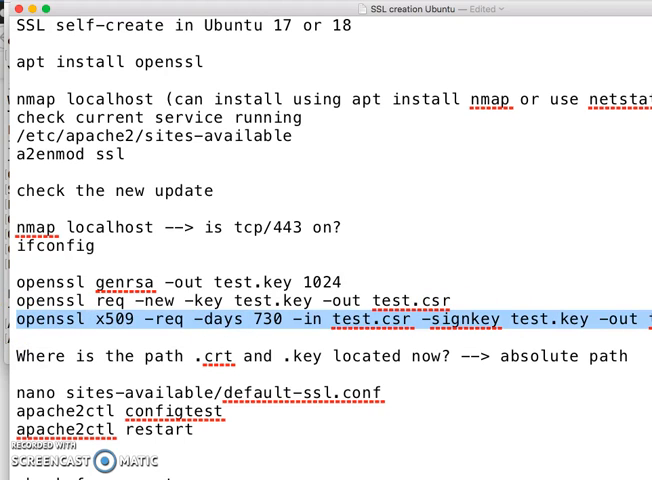
{"action": "mouse_move", "coordinate": [212, 318]}
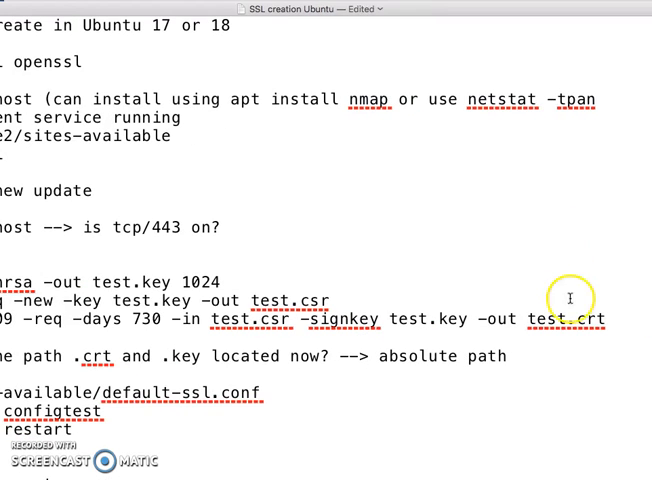
{"action": "double_click", "coordinate": [568, 320]}
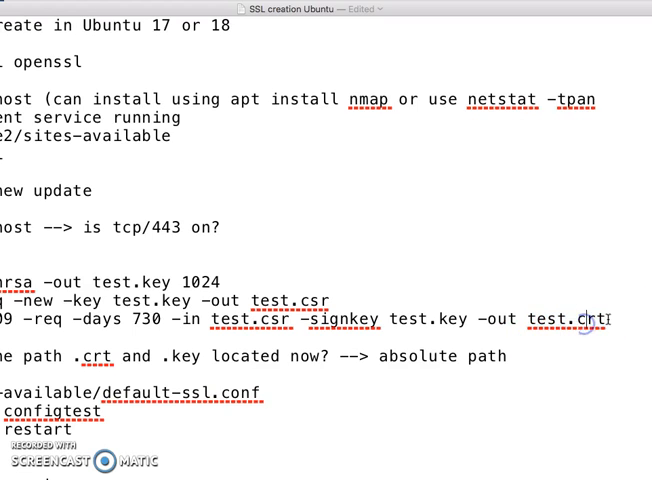
{"action": "double_click", "coordinate": [578, 320]}
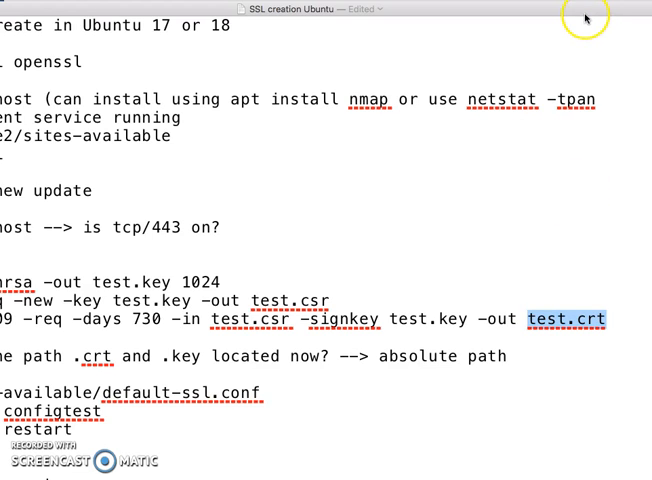
{"action": "mouse_move", "coordinate": [606, 306]}
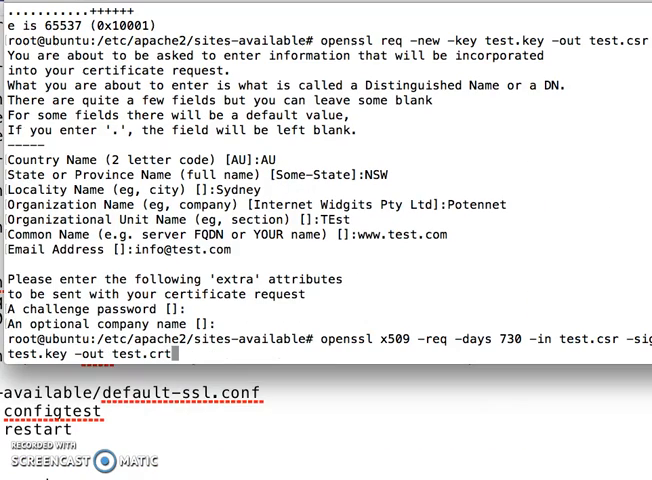
{"action": "mouse_move", "coordinate": [584, 408]}
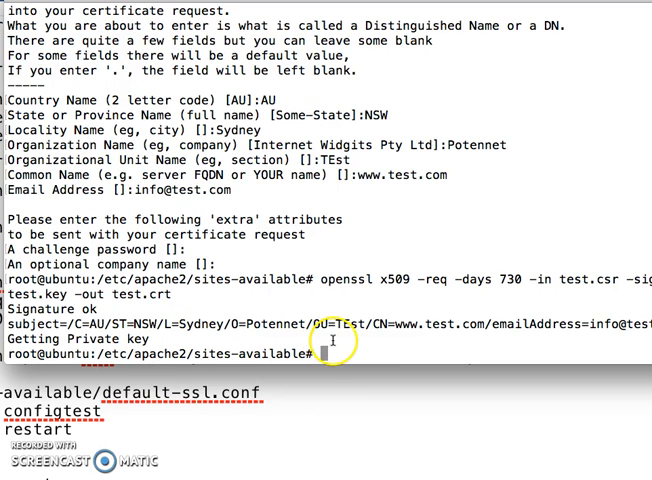
{"action": "mouse_move", "coordinate": [388, 352]}
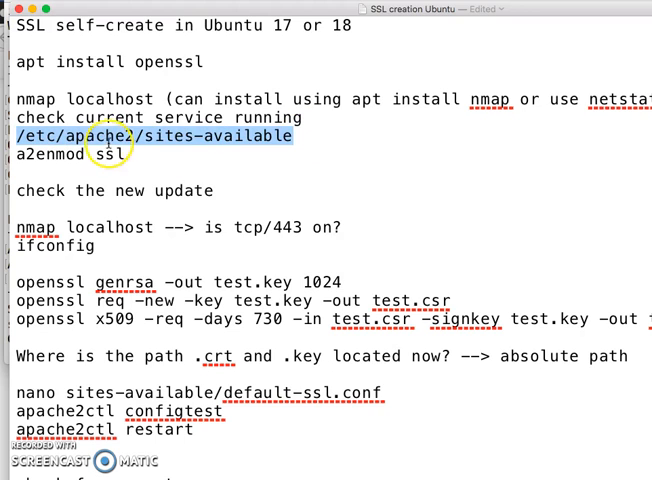
{"action": "right_click", "coordinate": [110, 136]}
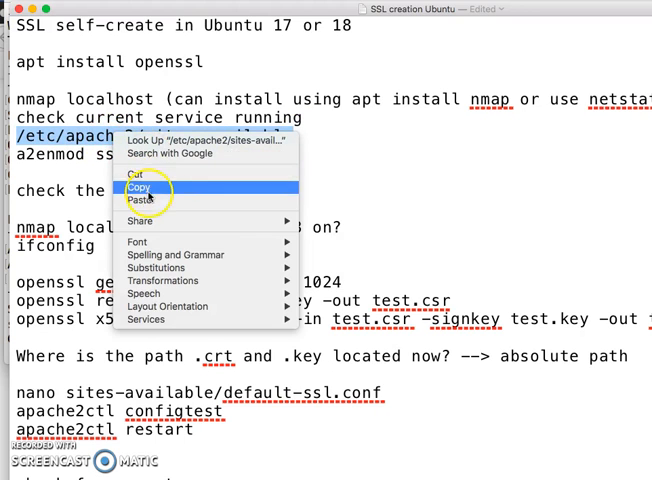
{"action": "left_click", "coordinate": [140, 188]}
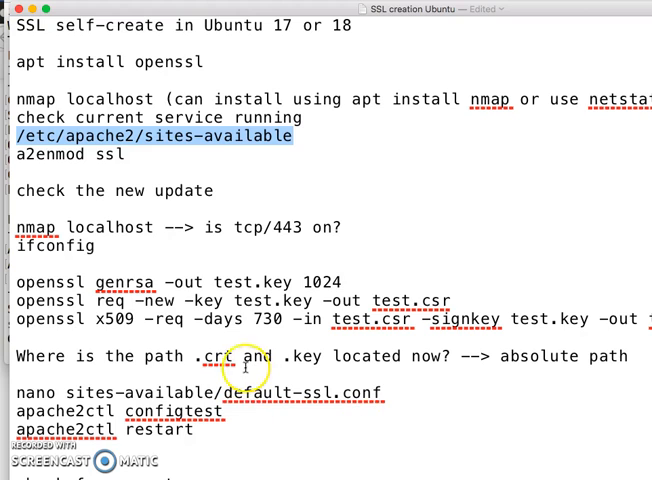
{"action": "double_click", "coordinate": [130, 392]}
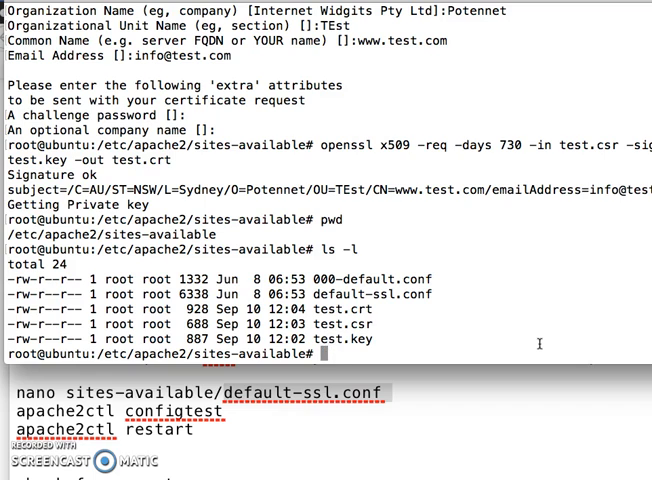
{"action": "type", "text": "nano de"}
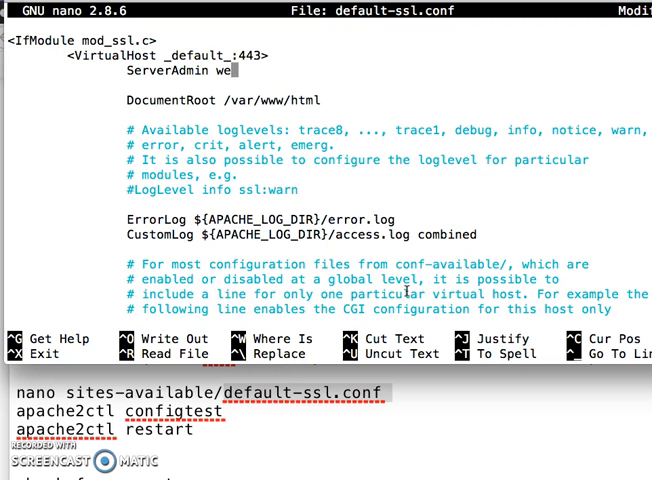
{"action": "type", "text": "info@"}
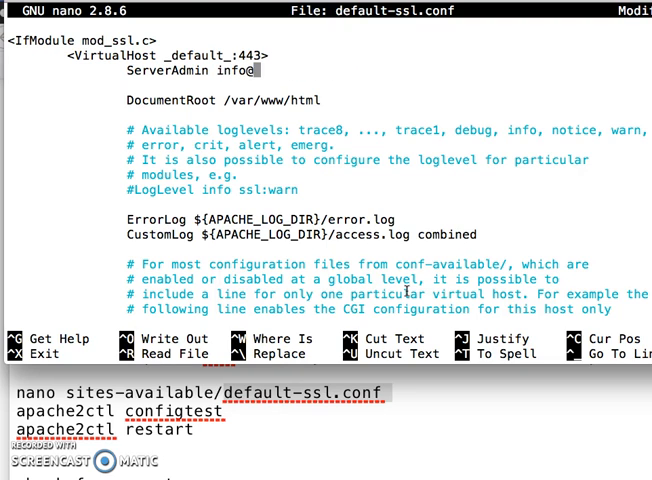
{"action": "type", "text": "test"}
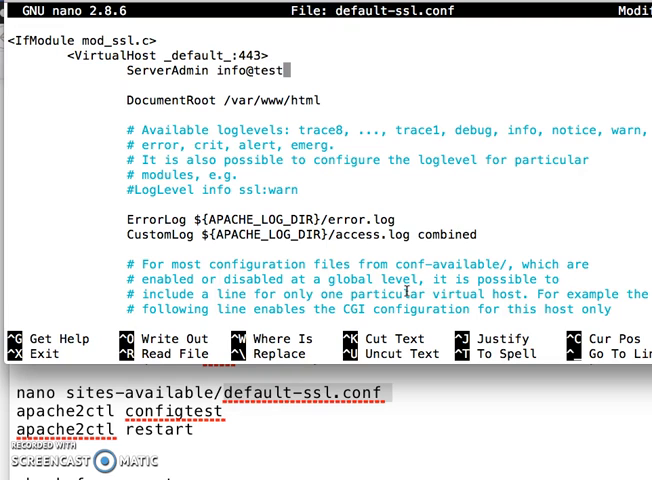
{"action": "type", "text": ".com"}
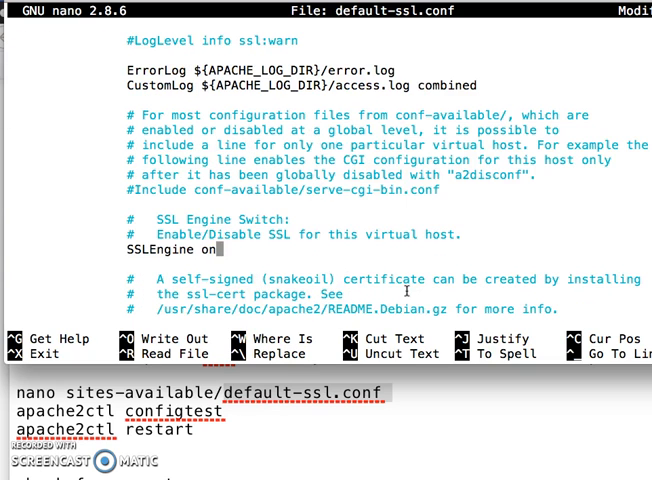
Scroll past SSLEngine on to the snakeoil certificate and key lines and duplicate them commented out.
{"action": "scroll", "scroll_direction": "down", "scroll_amount": 3}
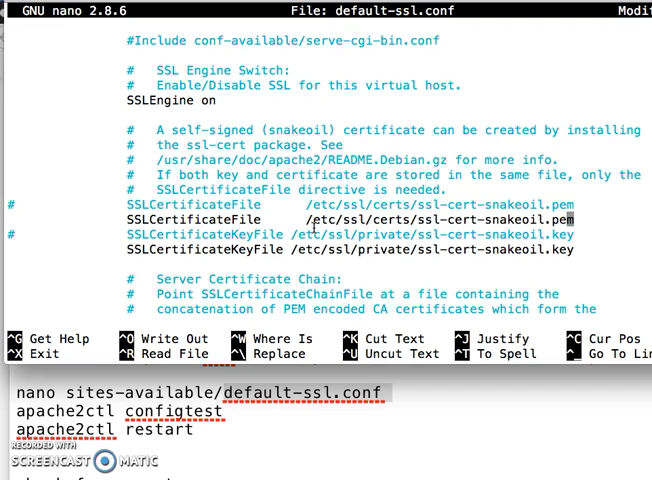
Replace the snakeoil paths with /etc/apache2/sites-available/test.crt and test.key.
{"action": "key", "text": "BackSpace"}
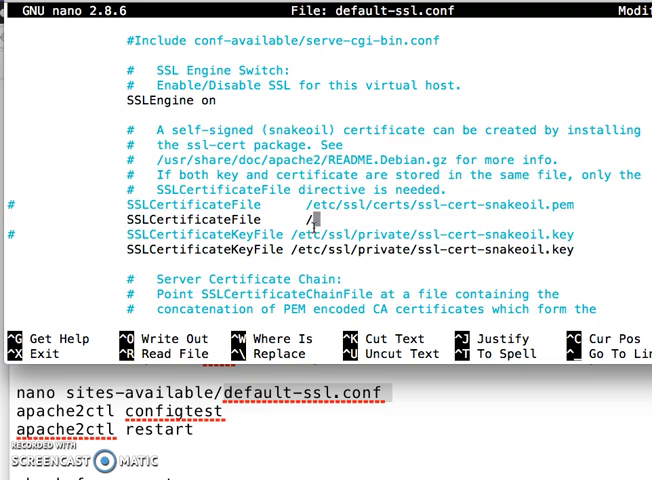
{"action": "right_click", "coordinate": [396, 220]}
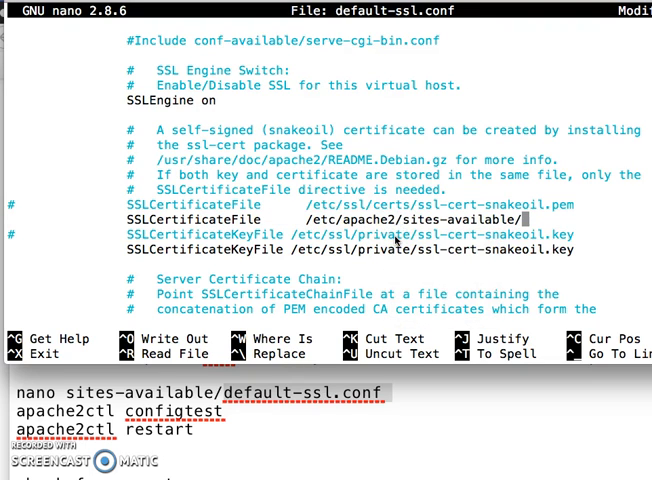
{"action": "type", "text": "test"}
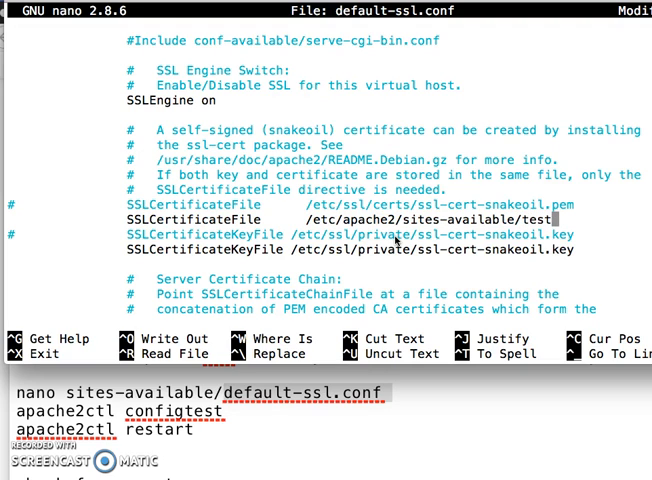
{"action": "type", "text": "crt"}
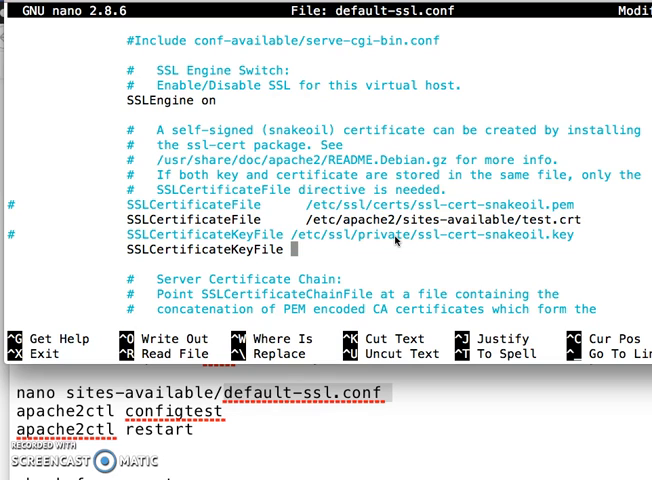
{"action": "type", "text": "/etc/apache2/sites-available/"}
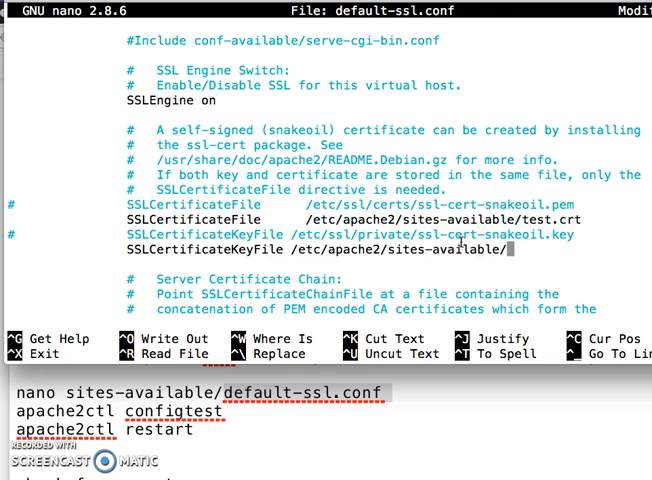
{"action": "type", "text": "test.key"}
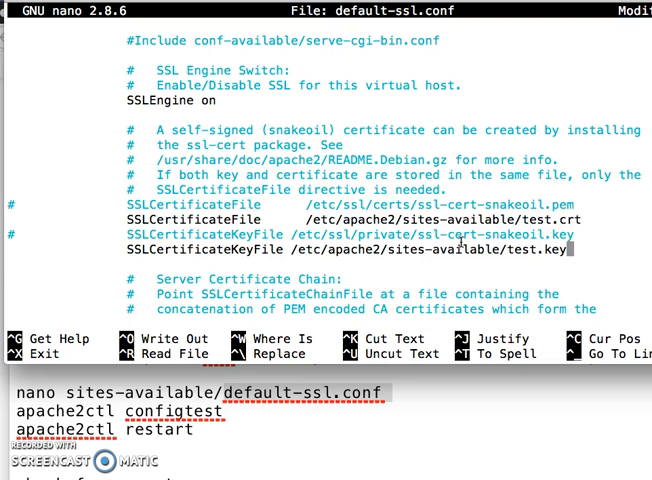
{"action": "scroll", "scroll_direction": "down", "scroll_amount": 3}
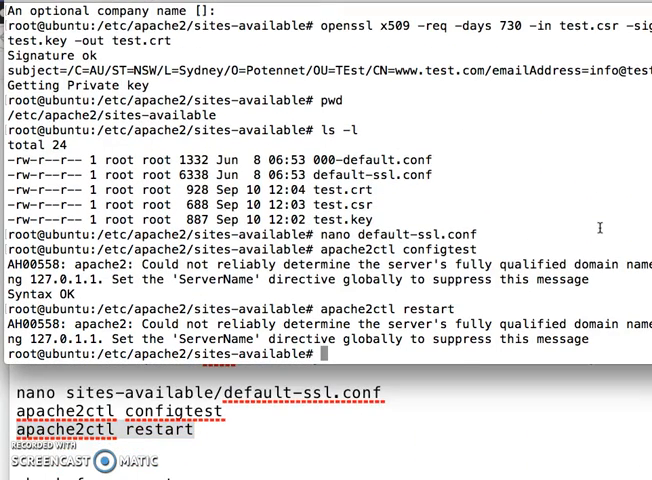
After saving and restarting Apache, run ifconfig to find the server address 192.168.2.168.
{"action": "type", "text": "ifcon"}
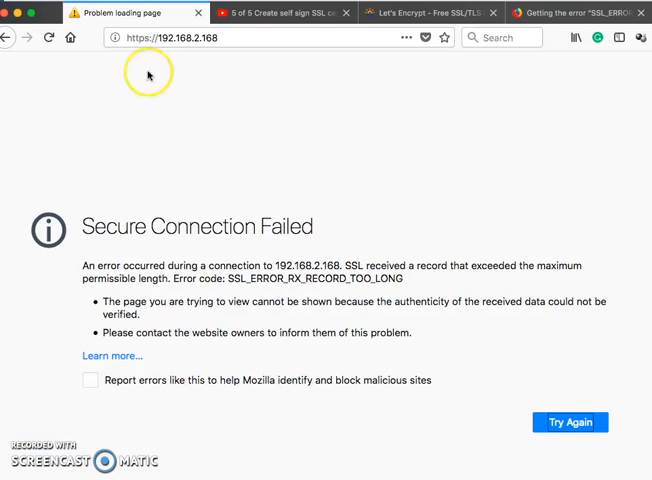
{"action": "mouse_move", "coordinate": [258, 278]}
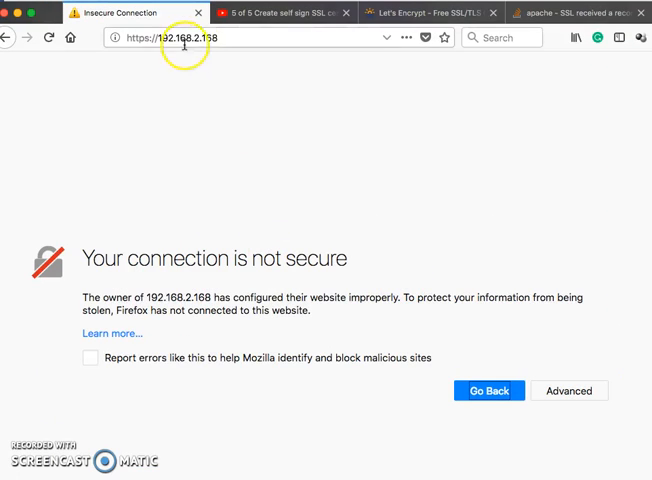
{"action": "left_click", "coordinate": [250, 36]}
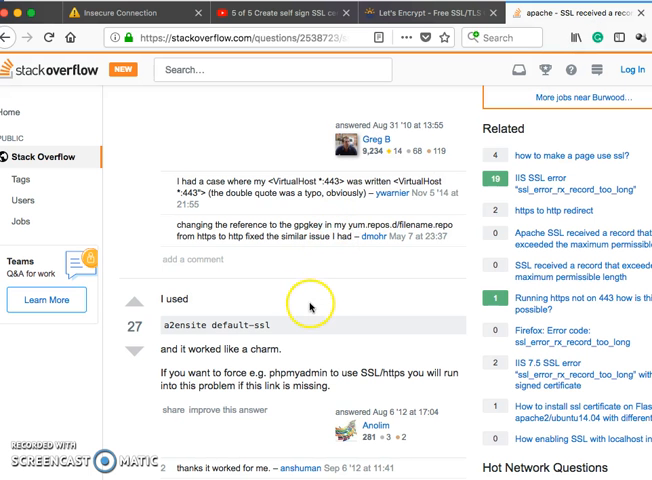
{"action": "double_click", "coordinate": [210, 324]}
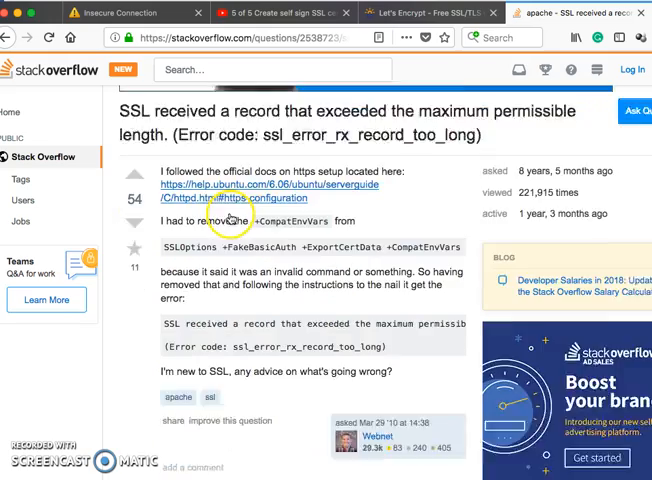
{"action": "scroll", "scroll_direction": "down", "scroll_amount": 3}
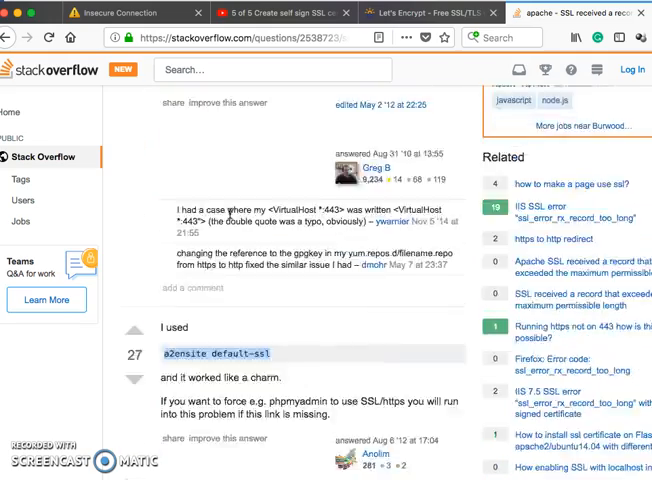
{"action": "scroll", "scroll_direction": "down", "scroll_amount": 3}
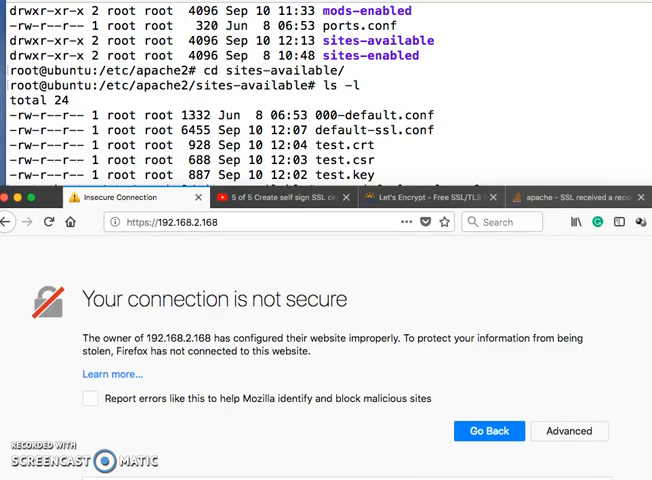
Add a permanent security exception for the self-signed certificate so the default page loads.
{"action": "left_click", "coordinate": [568, 432]}
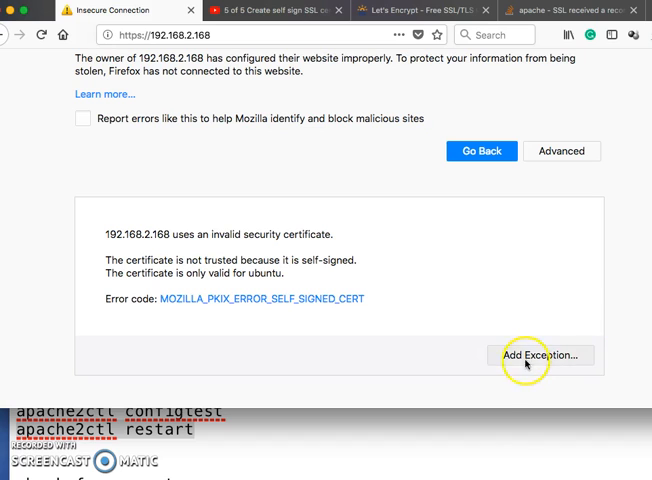
{"action": "left_click", "coordinate": [536, 356]}
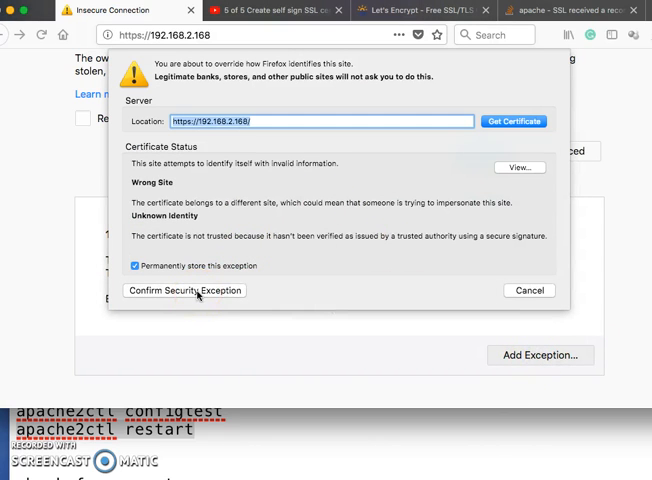
{"action": "left_click", "coordinate": [184, 290]}
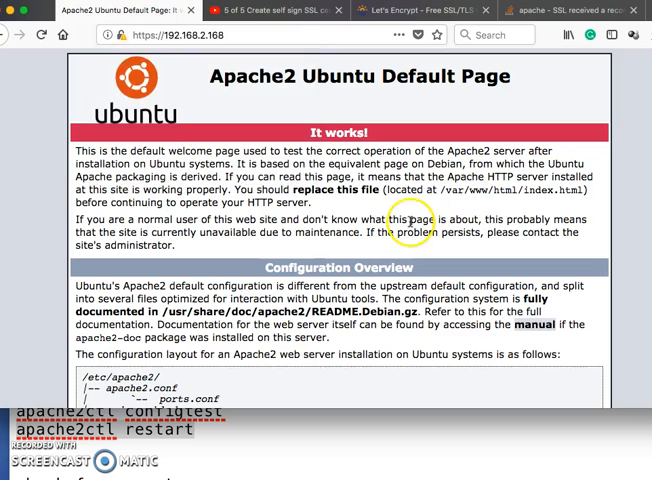
{"action": "mouse_move", "coordinate": [410, 222]}
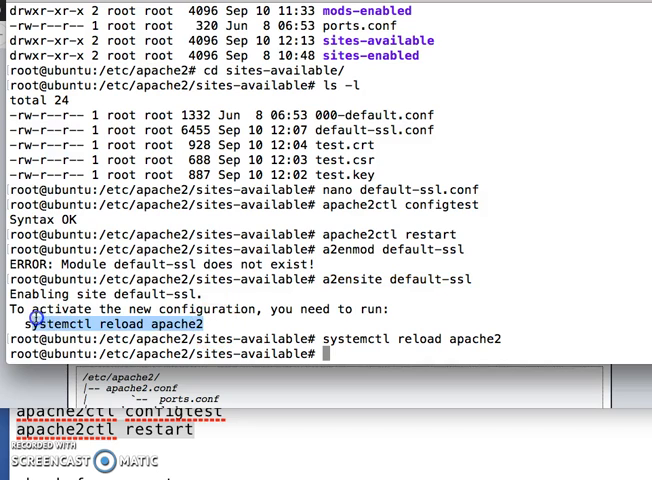
Review default-ssl.conf in nano and reload Apache with systemctl reload apache2, twice.
{"action": "type", "text": "n"}
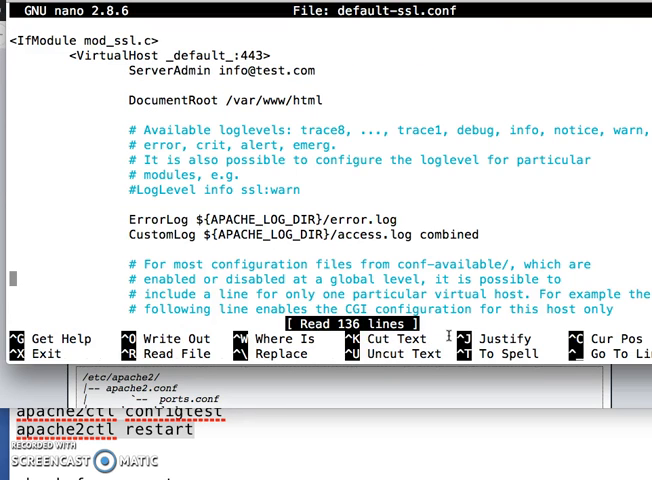
{"action": "scroll", "scroll_direction": "down", "scroll_amount": 3}
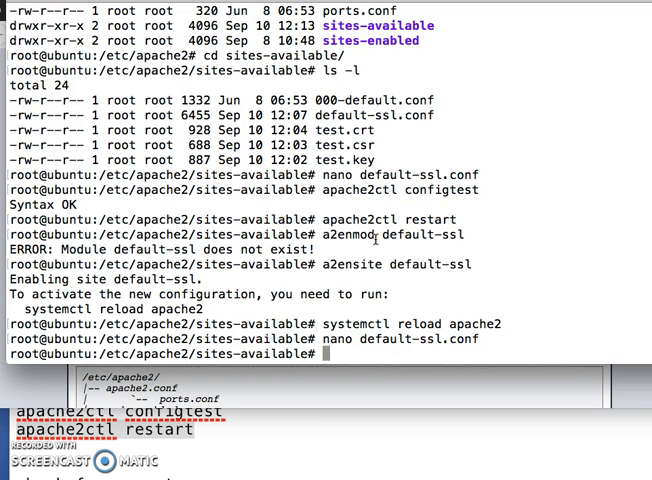
{"action": "type", "text": "systemctl reload apache2"}
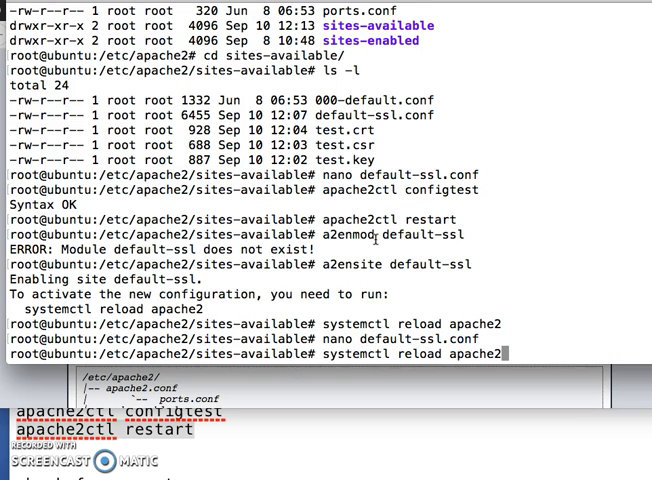
{"action": "scroll", "scroll_direction": "down", "scroll_amount": 3}
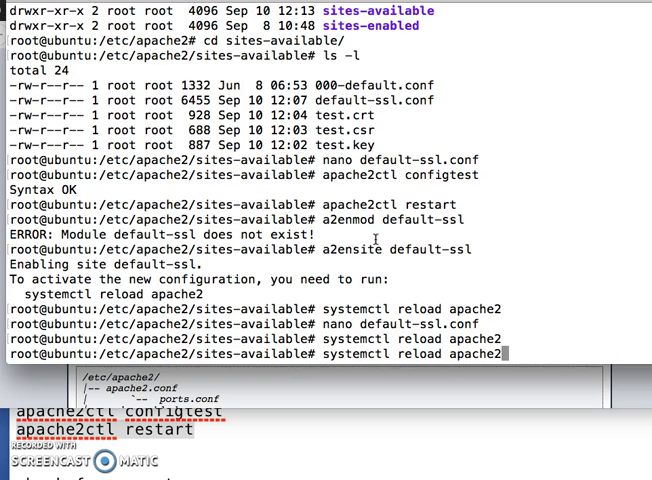
{"action": "type", "text": "nano default-ssl.conf"}
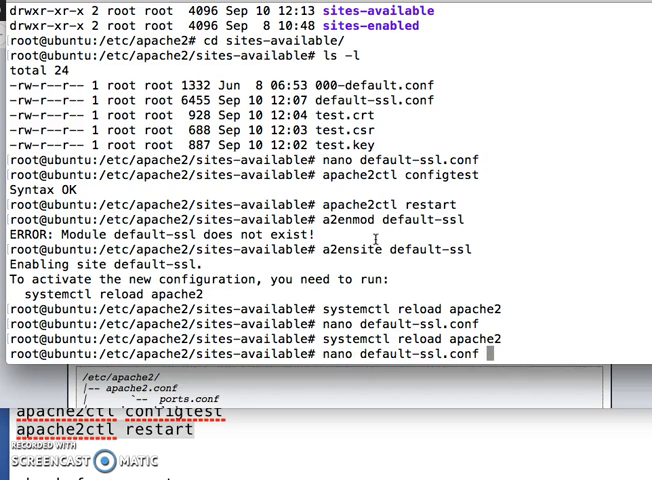
{"action": "type", "text": "systemctl reload apache2"}
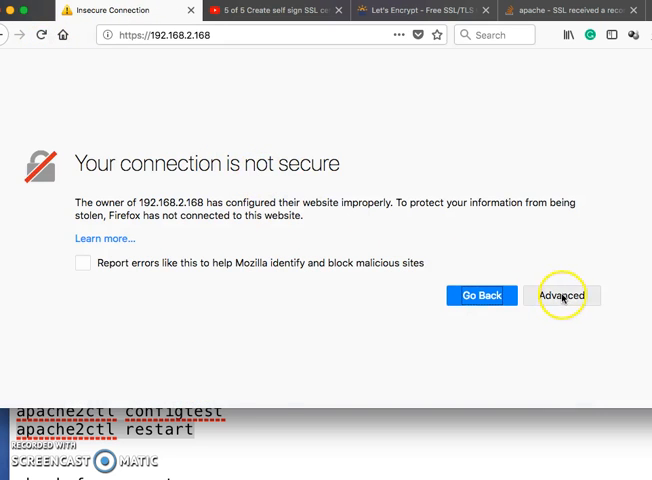
{"action": "left_click", "coordinate": [560, 294]}
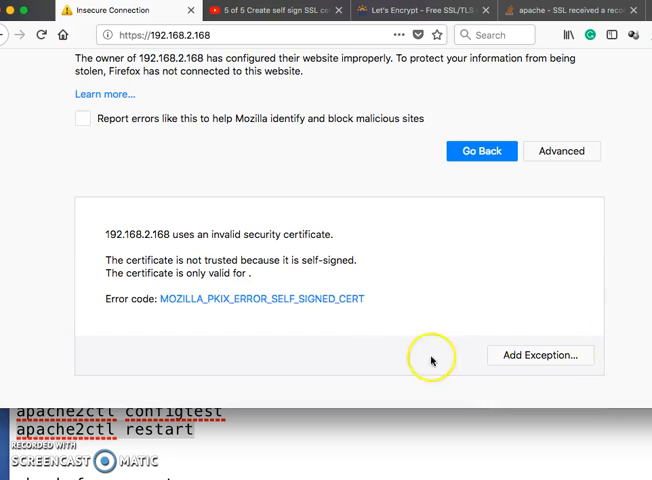
{"action": "left_click", "coordinate": [540, 356]}
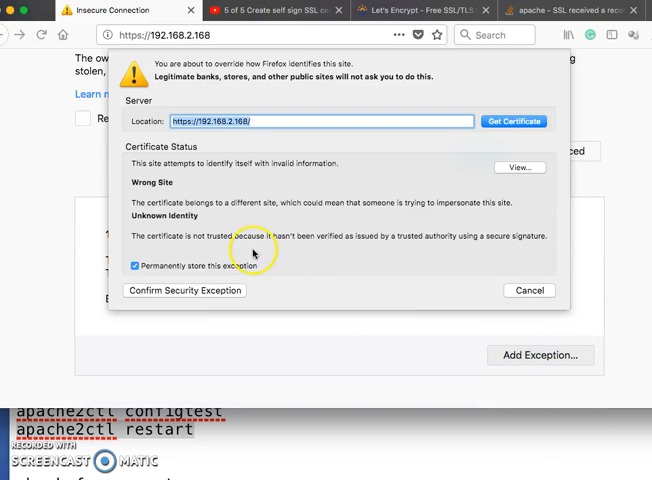
{"action": "left_click", "coordinate": [184, 290]}
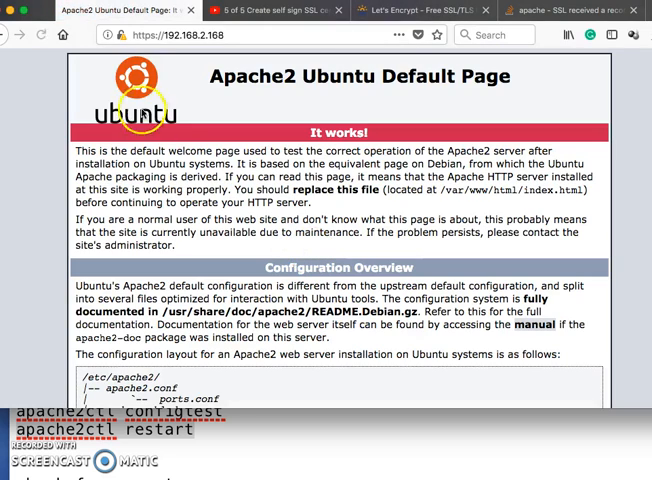
{"action": "left_click", "coordinate": [100, 36]}
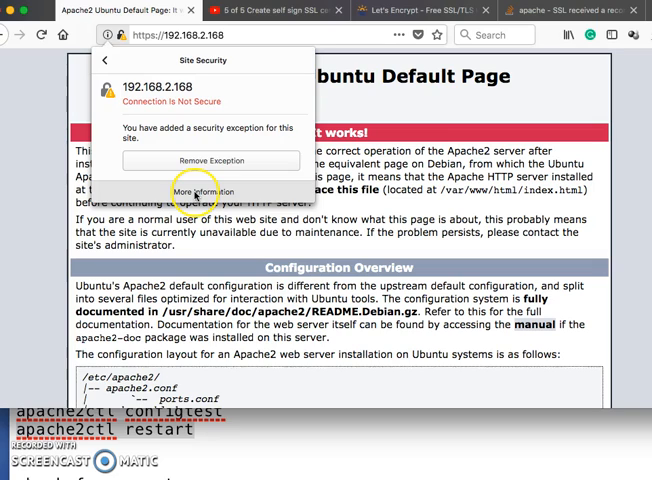
{"action": "left_click", "coordinate": [200, 192]}
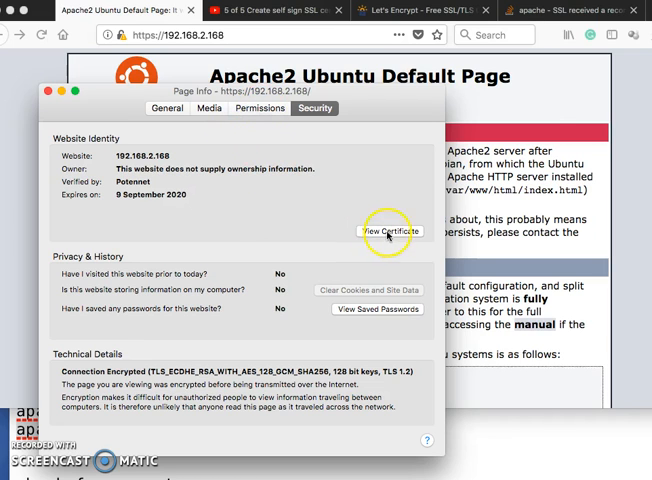
{"action": "left_click", "coordinate": [388, 232]}
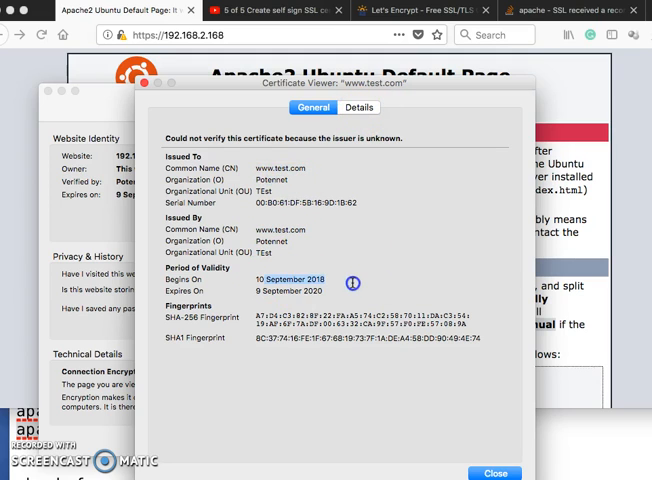
{"action": "left_click", "coordinate": [356, 108]}
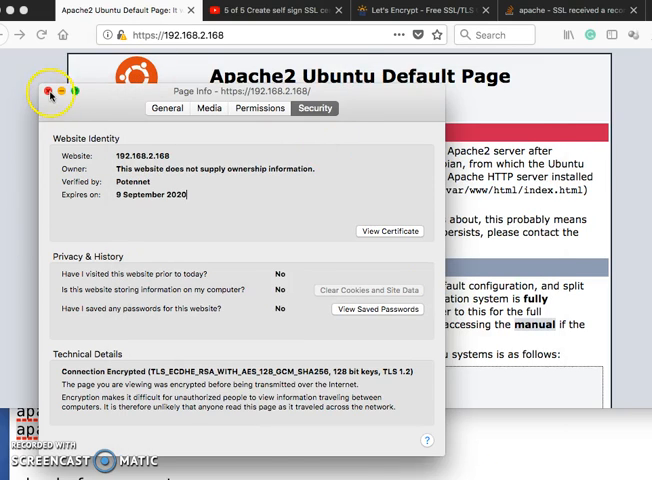
{"action": "left_click", "coordinate": [48, 92]}
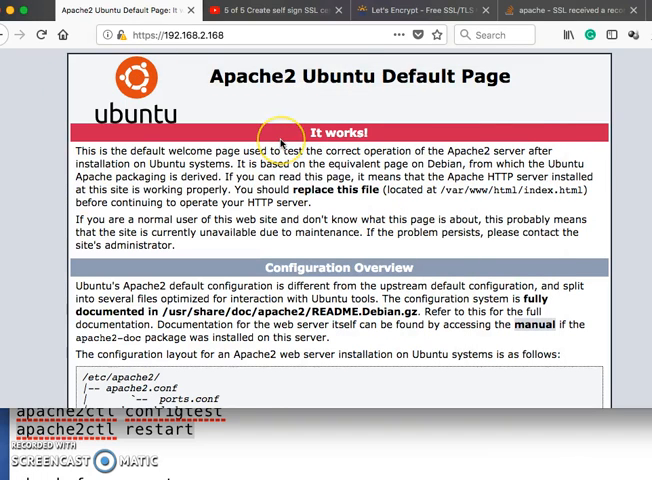
{"action": "mouse_move", "coordinate": [282, 138]}
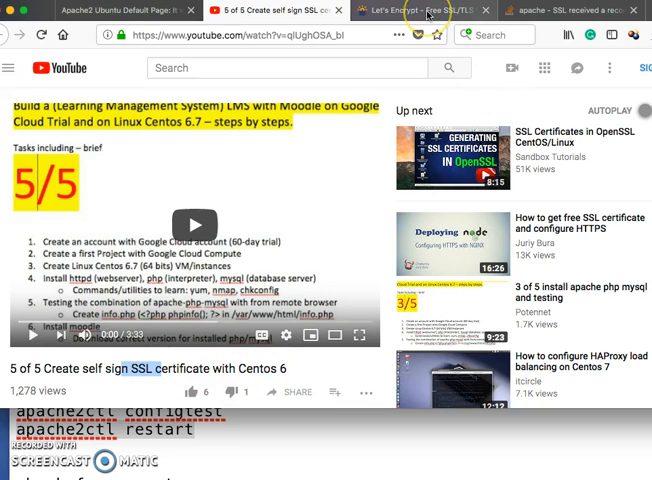
{"action": "left_click", "coordinate": [430, 12]}
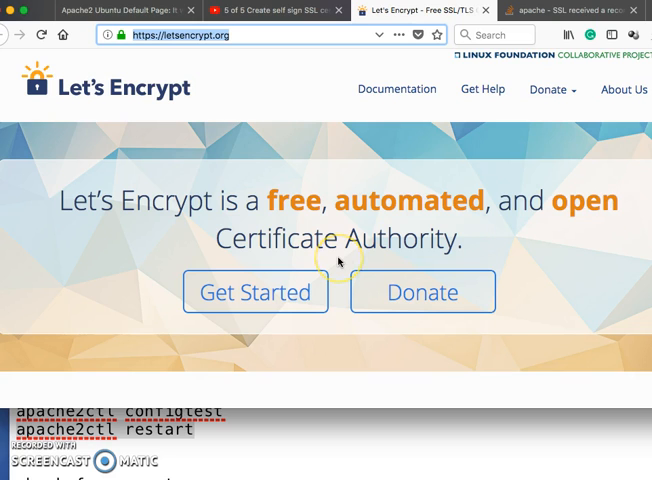
{"action": "scroll", "scroll_direction": "down", "scroll_amount": 3}
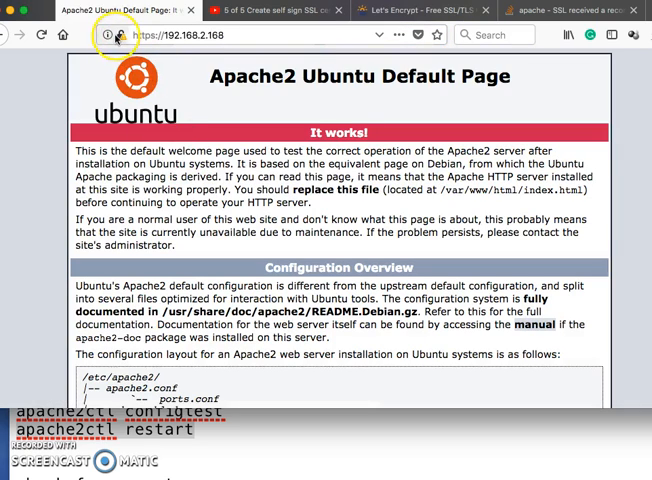
{"action": "left_click", "coordinate": [108, 34]}
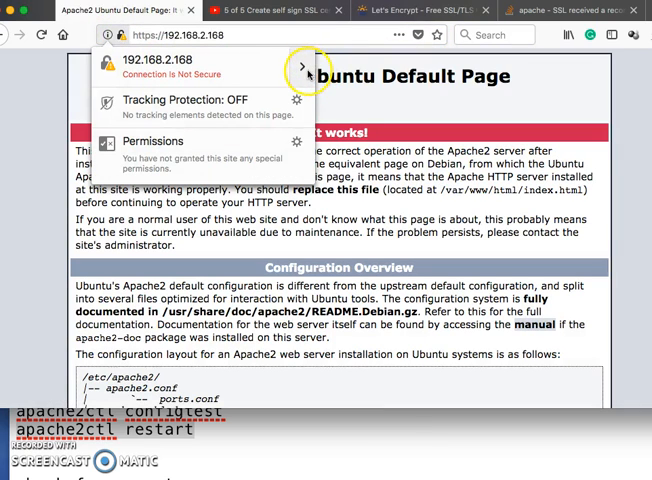
{"action": "left_click", "coordinate": [304, 66]}
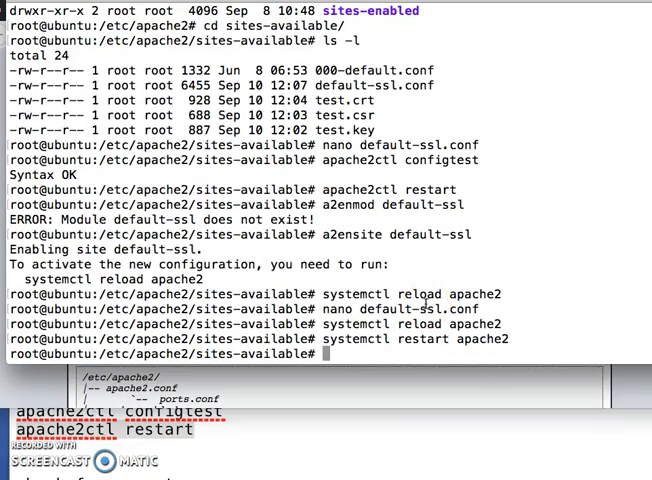
{"action": "mouse_move", "coordinate": [504, 268]}
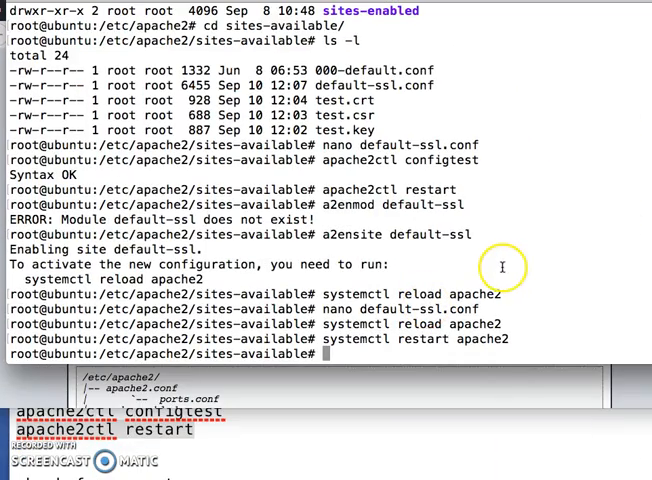
{"action": "mouse_move", "coordinate": [412, 444]}
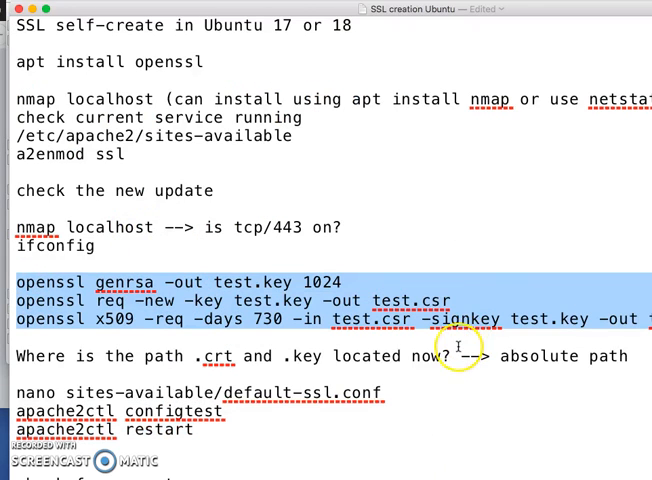
Clear the selection from the openssl command lines in the SSL setup notes.
{"action": "left_click", "coordinate": [420, 380]}
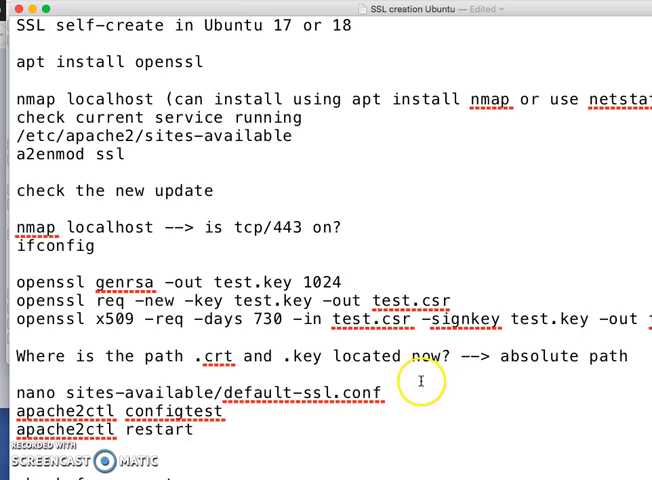